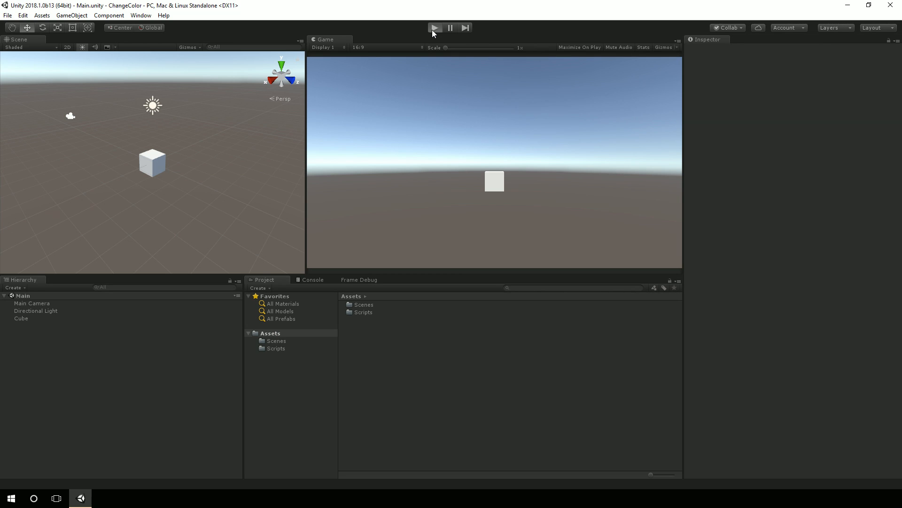
Step: Test-run the game, then select the Cube and expand its Mesh Renderer materials list
left_click(435, 27)
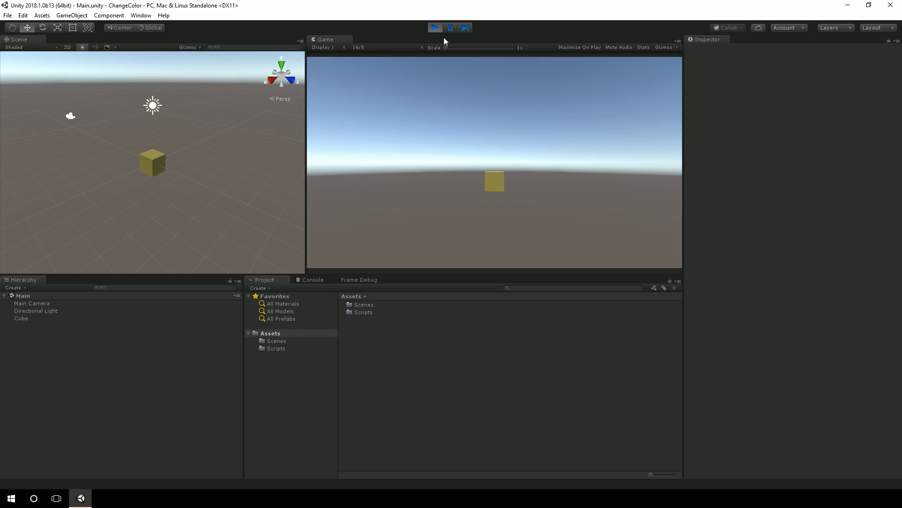
left_click(434, 27)
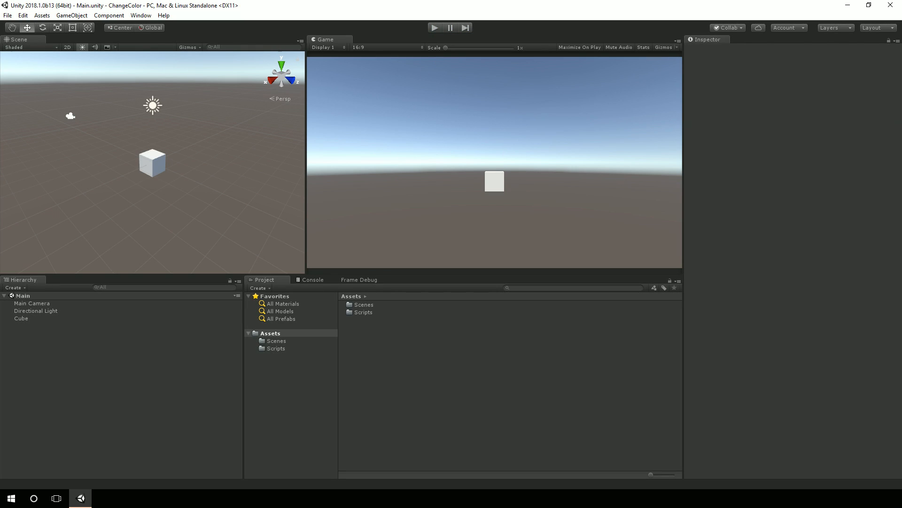
left_click(21, 318)
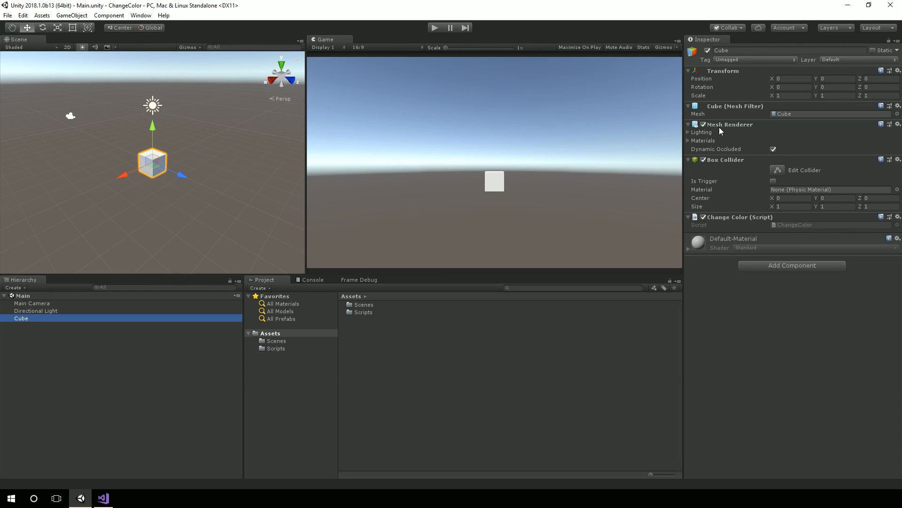
left_click(689, 140)
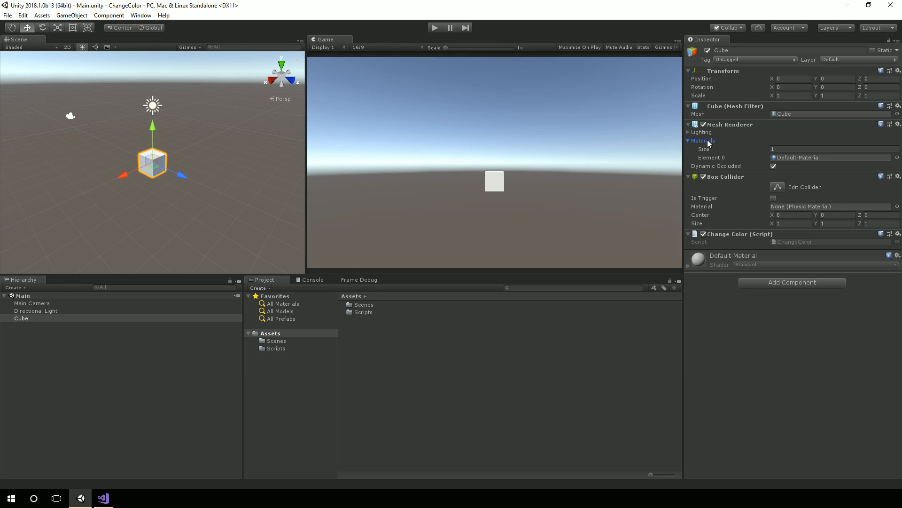
mouse_move(793, 162)
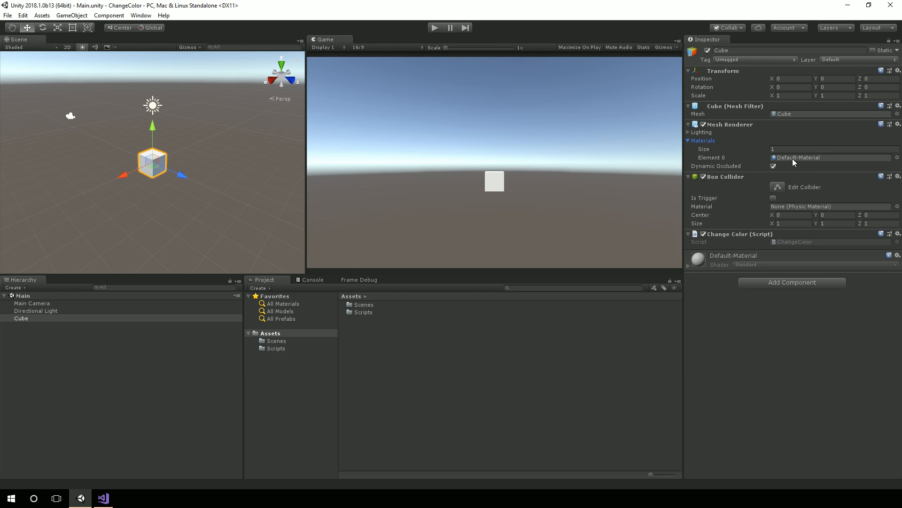
mouse_move(735, 269)
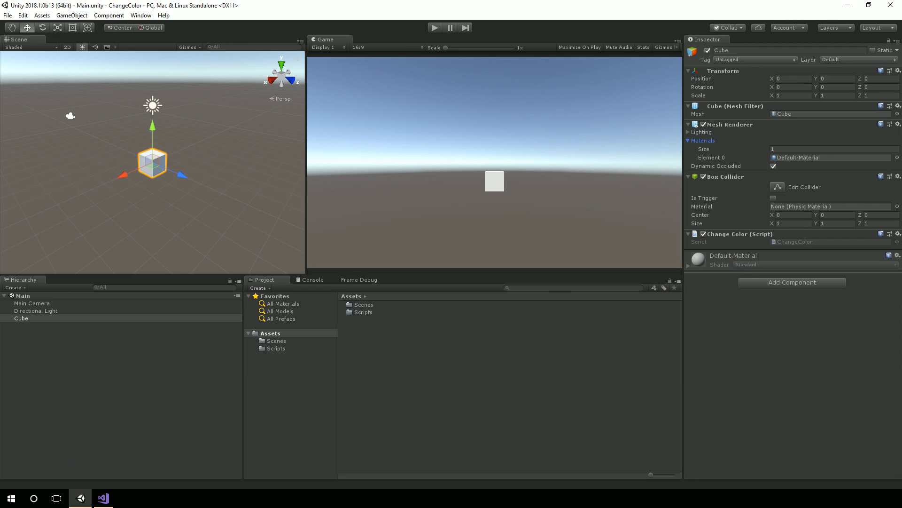
Step: In ChangeColor, trace line 19's SetColor call and Random, then view Standard.shader
left_click(102, 498)
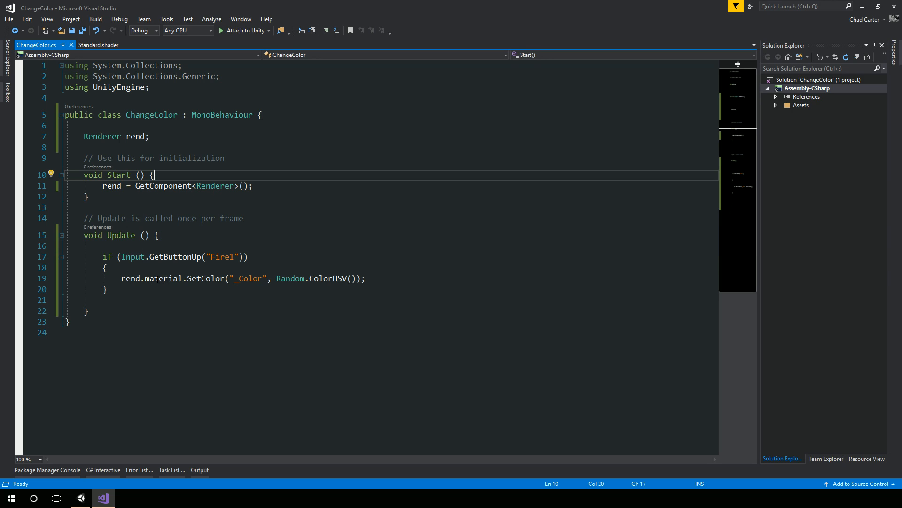
mouse_move(207, 278)
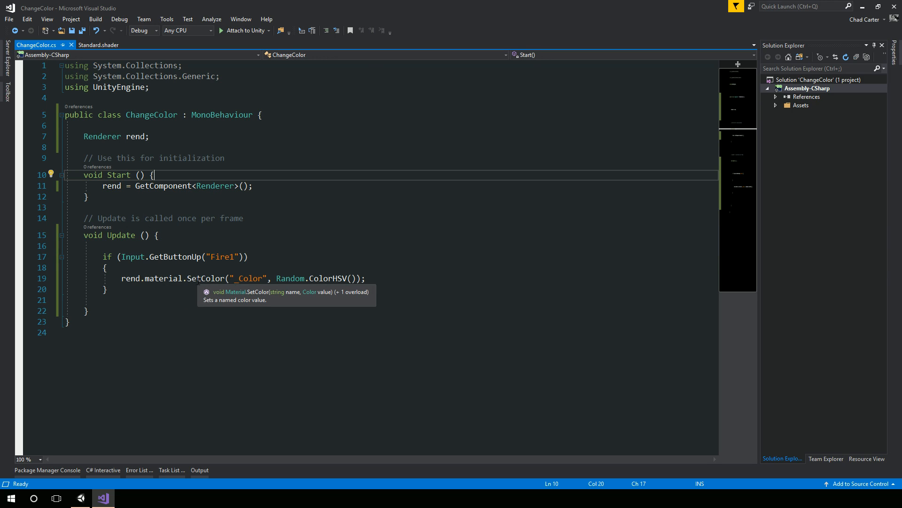
left_click(264, 278)
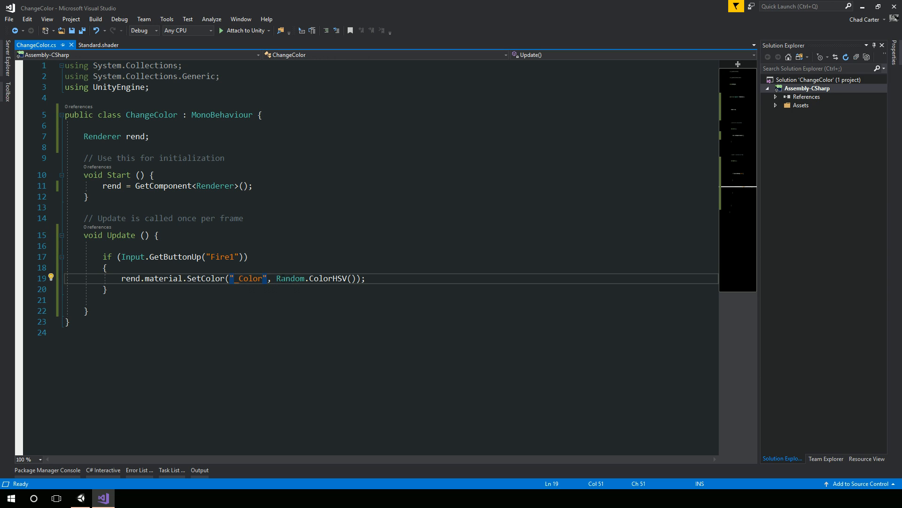
left_click(377, 278)
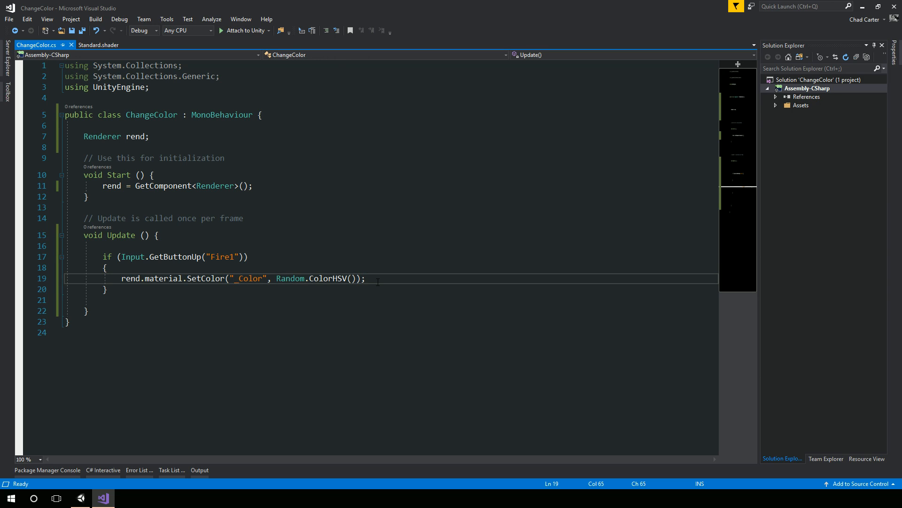
left_click(263, 278)
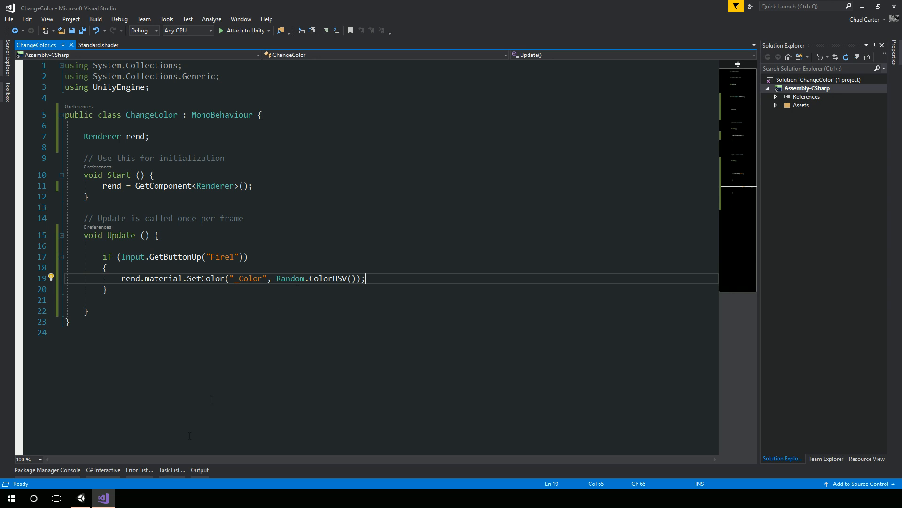
mouse_move(245, 279)
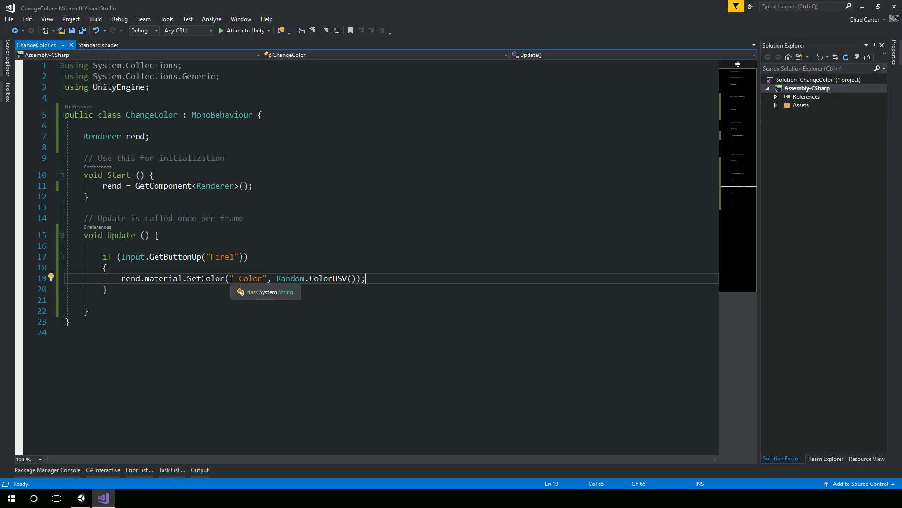
double_click(247, 279)
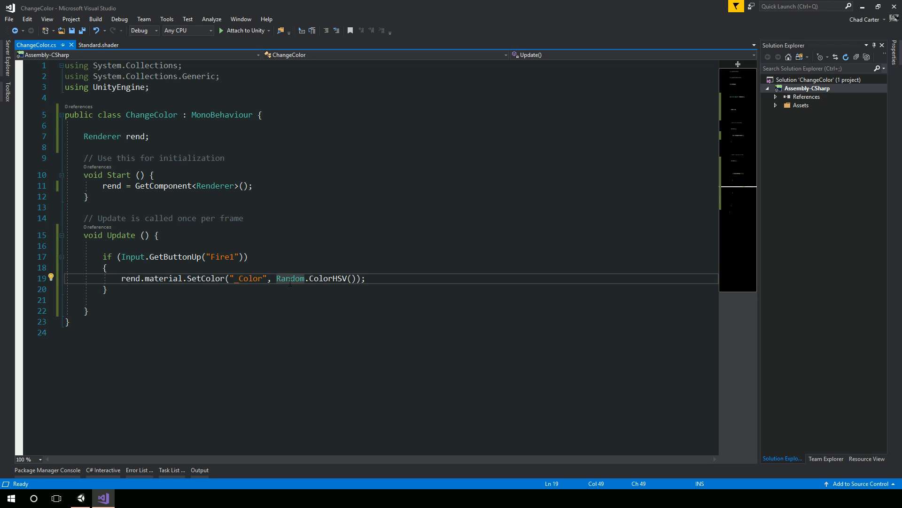
left_click(99, 45)
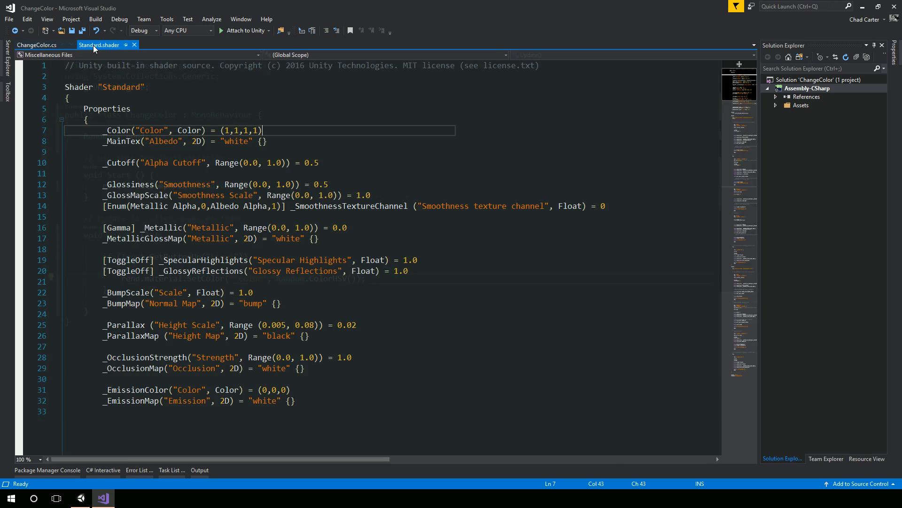
Step: Bring up the Unity editor, then the browser's Unity download archive page
left_click(80, 498)
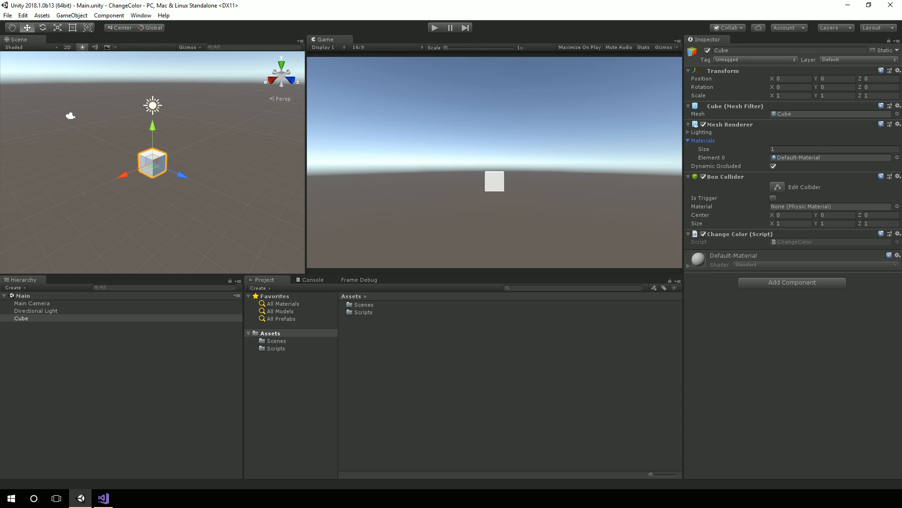
left_click(126, 497)
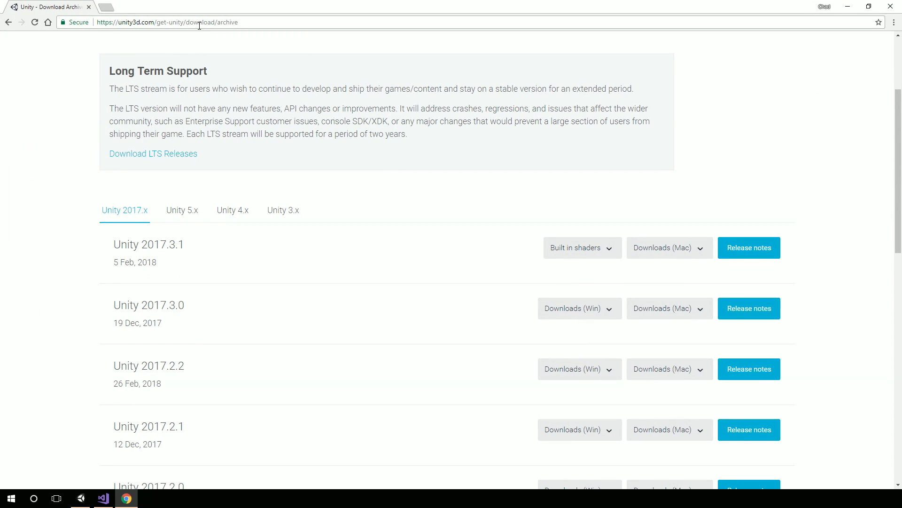
Step: Show Unity 2017.3.1's download options, including built-in shaders, and scroll through them
left_click(578, 248)
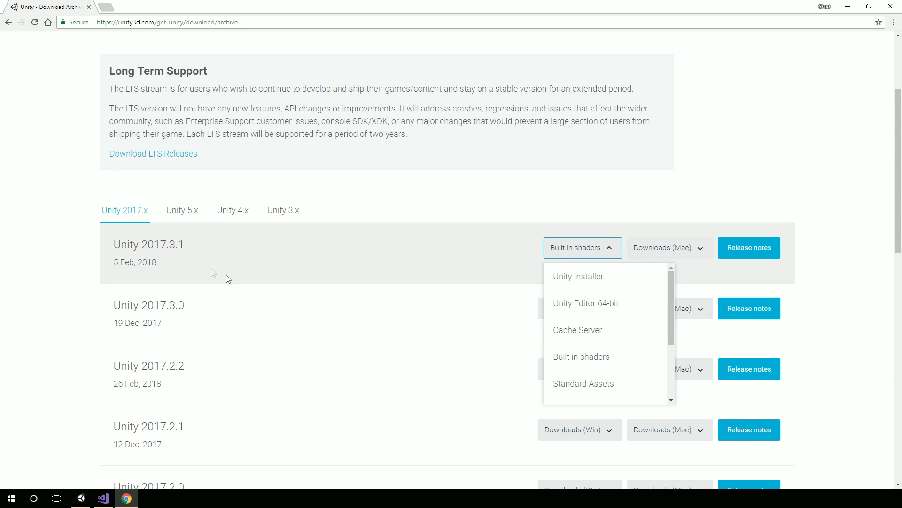
mouse_move(586, 302)
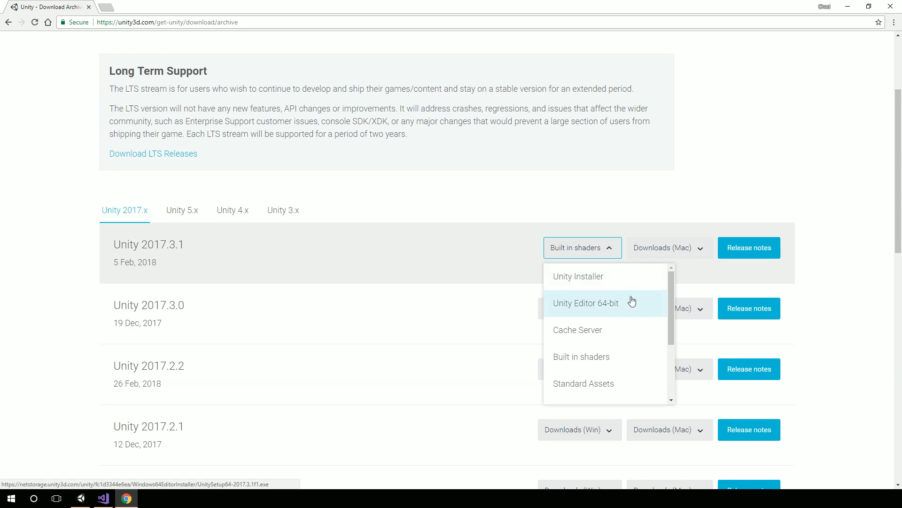
scroll("down", 3)
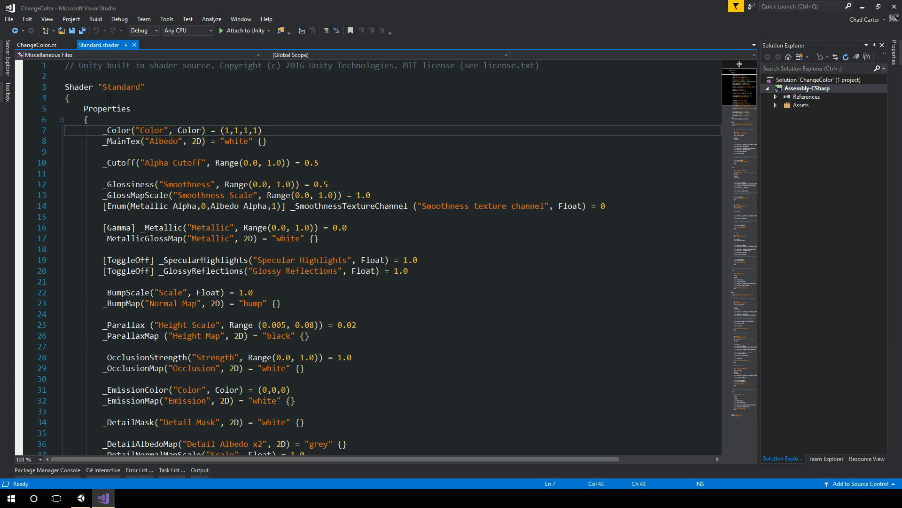
mouse_move(100, 45)
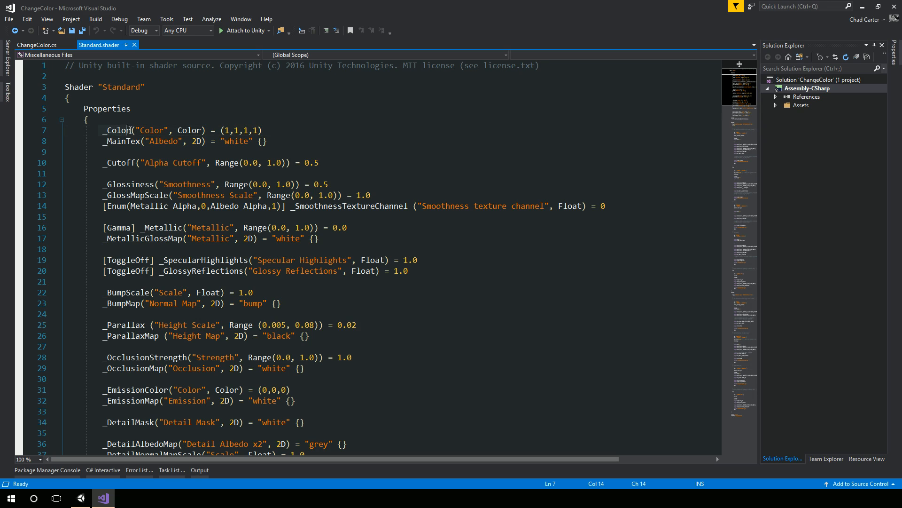
Step: Point out _Color on line 7 and _MainTex on line 8, then return to Unity
left_click(131, 140)
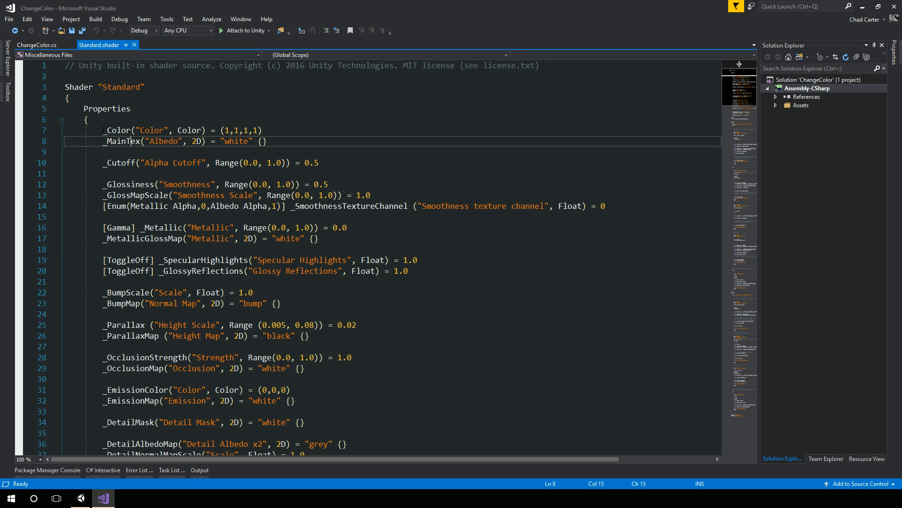
left_click(123, 130)
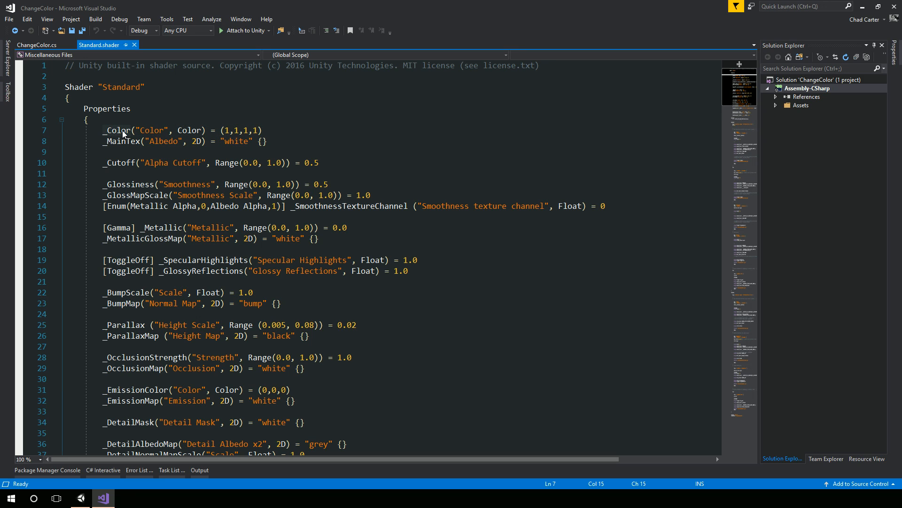
left_click(81, 498)
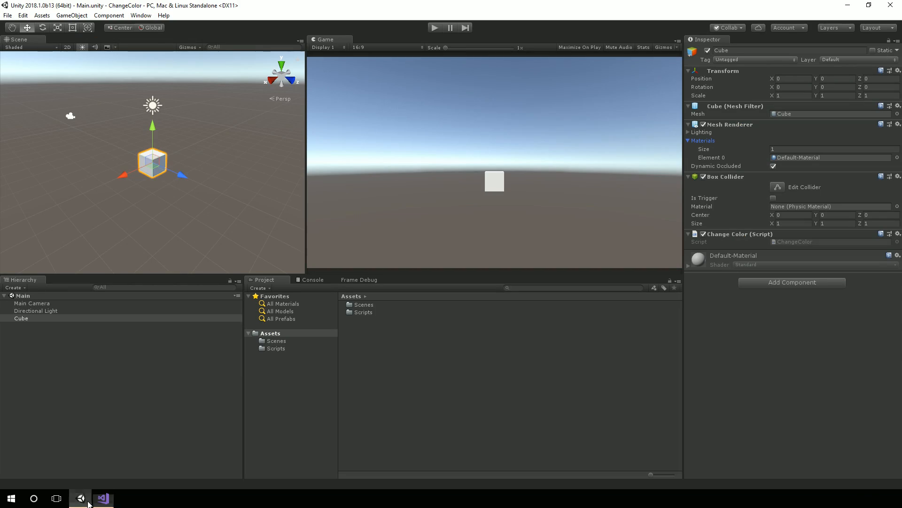
Step: In the ChangeColor script, highlight the "_Color" name in line 19's SetColor call
left_click(102, 497)
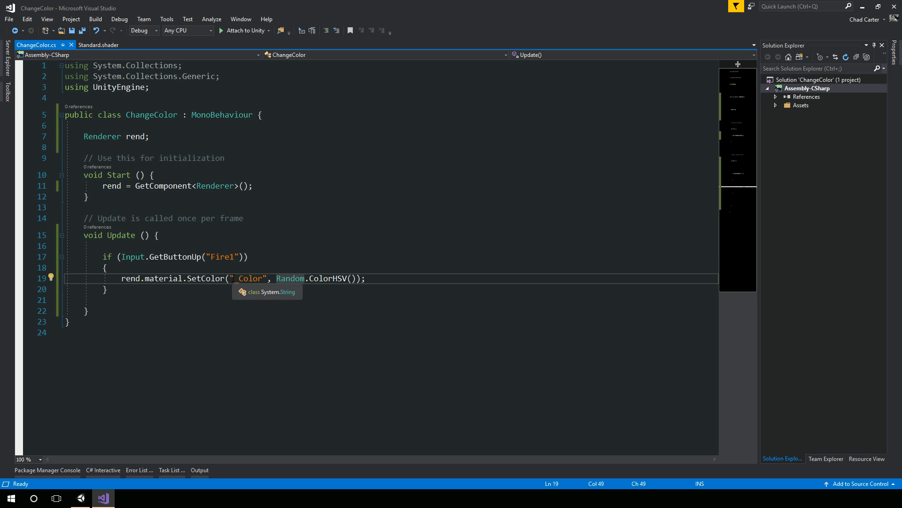
double_click(247, 278)
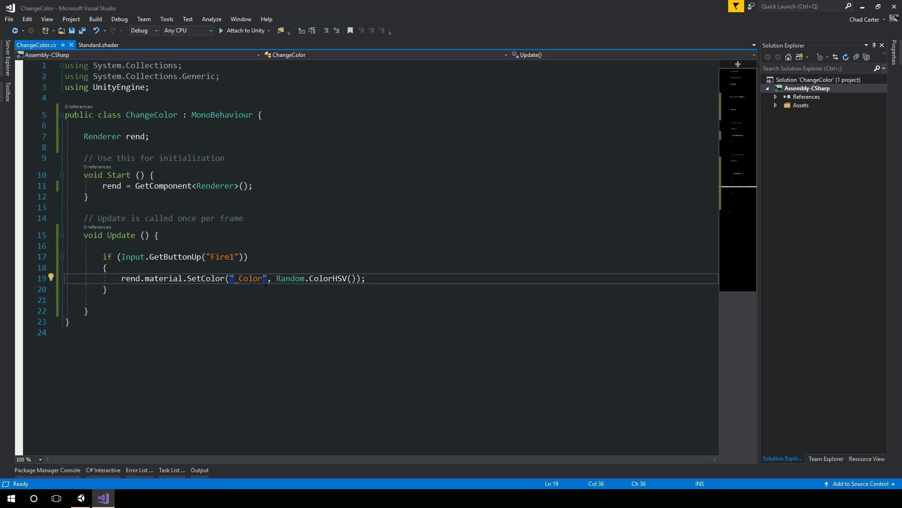
mouse_move(238, 279)
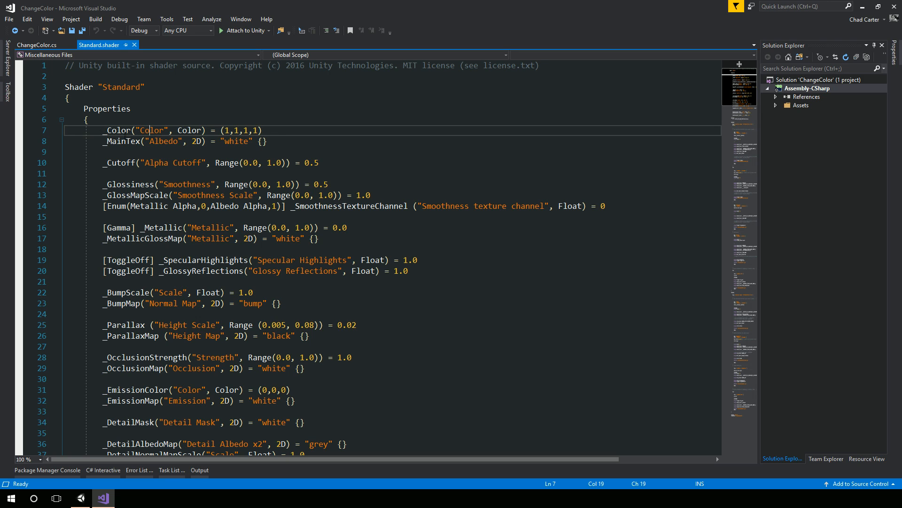
Step: Point at the Standard shader's _Color property on line 7, then switch back to Unity
left_click(118, 130)
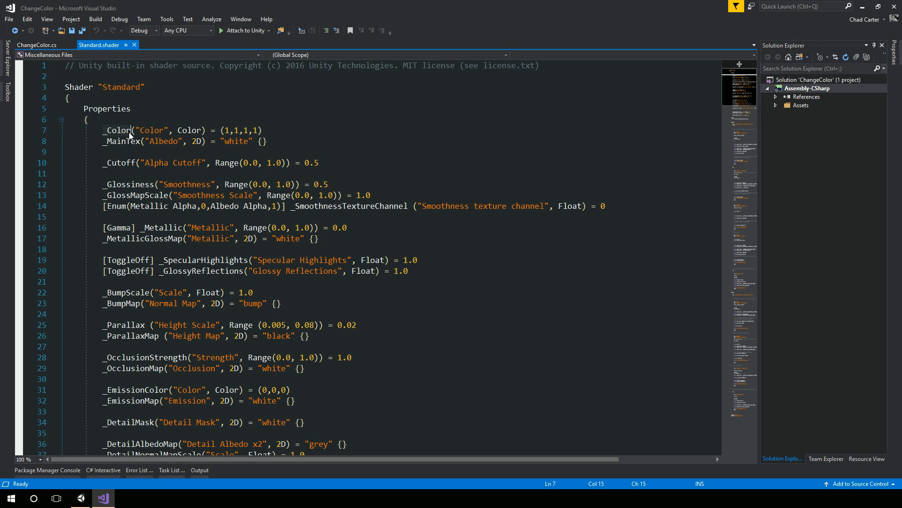
left_click(79, 498)
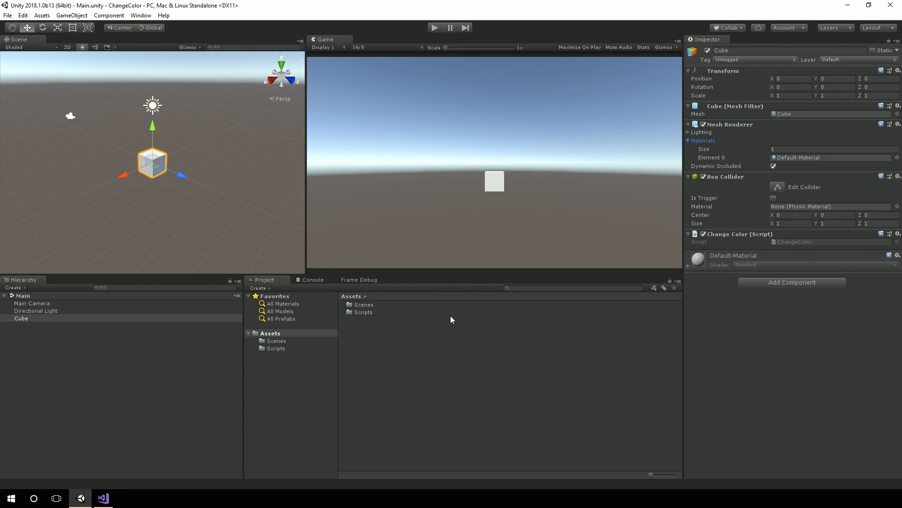